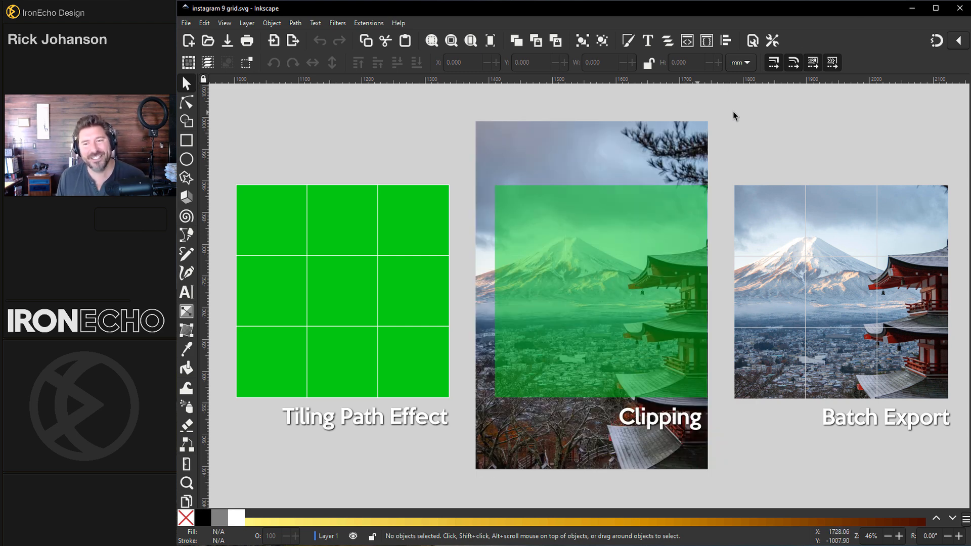
{"action": "mouse_move", "coordinate": [459, 119]}
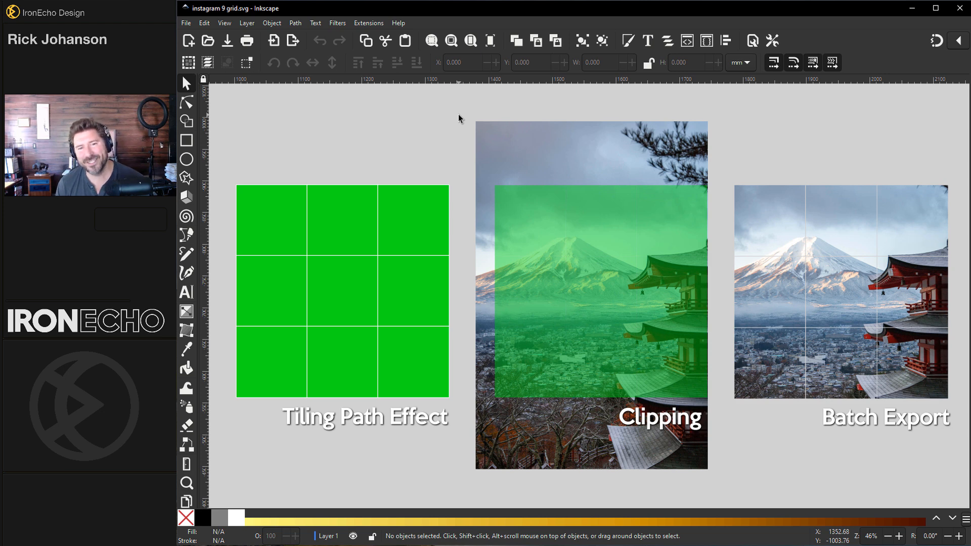
{"action": "mouse_move", "coordinate": [413, 286]}
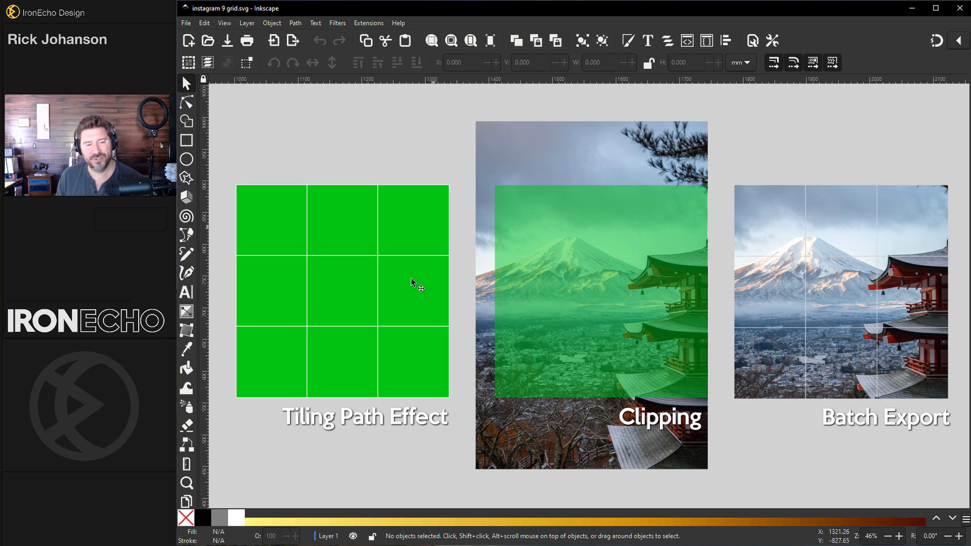
{"action": "mouse_move", "coordinate": [604, 332]}
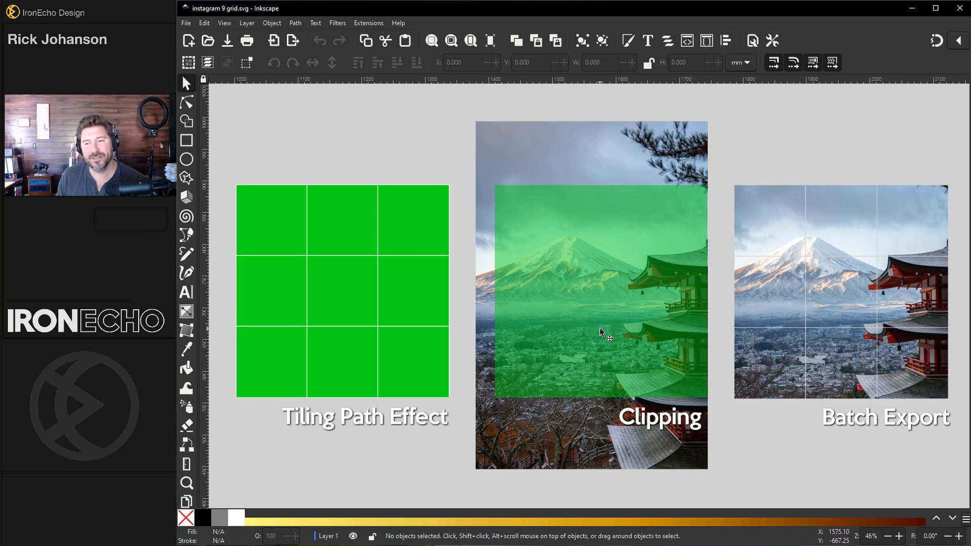
{"action": "mouse_move", "coordinate": [833, 322]}
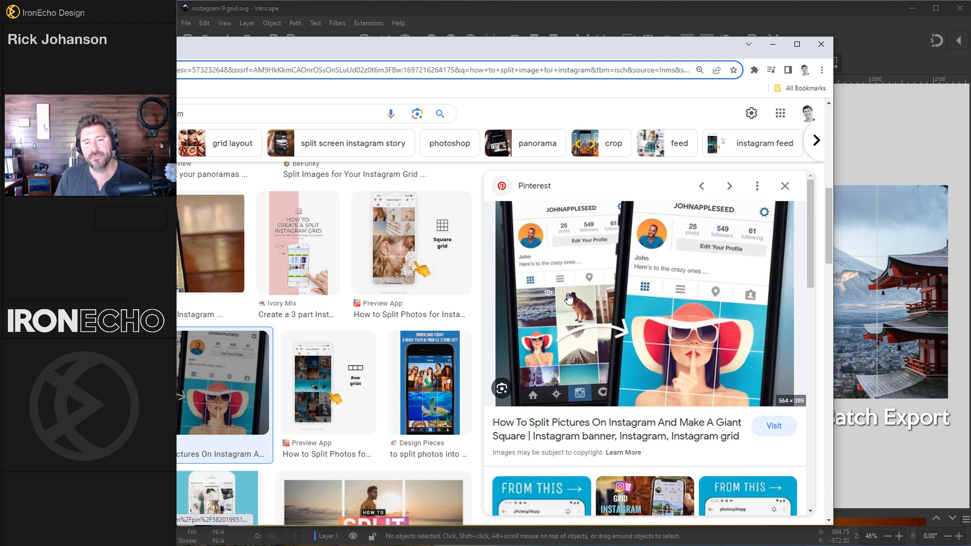
{"action": "mouse_move", "coordinate": [628, 347]}
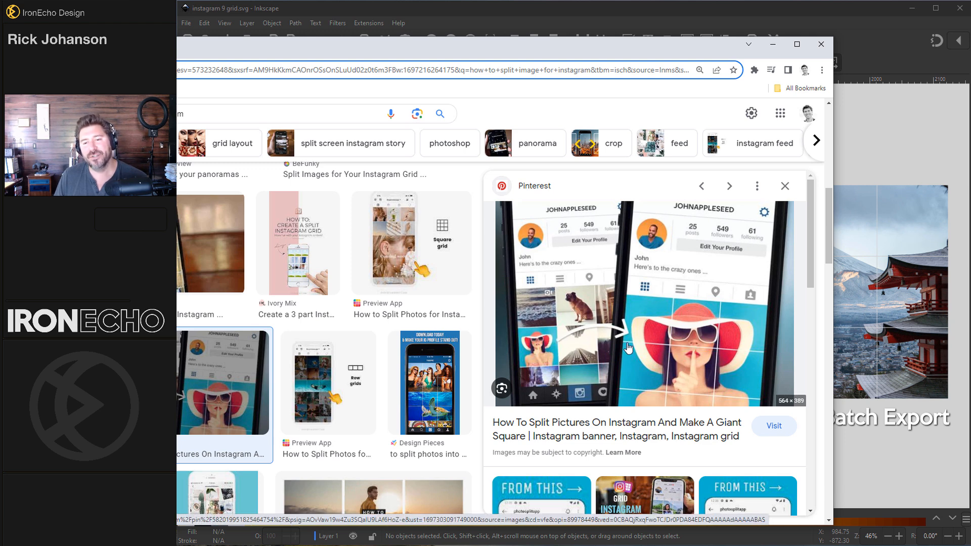
{"action": "mouse_move", "coordinate": [735, 375]}
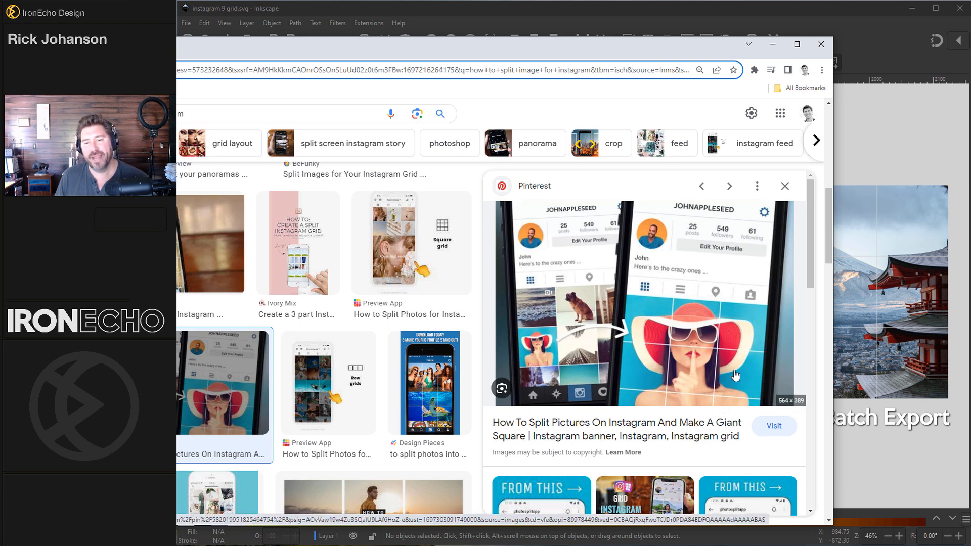
{"action": "mouse_move", "coordinate": [698, 360]}
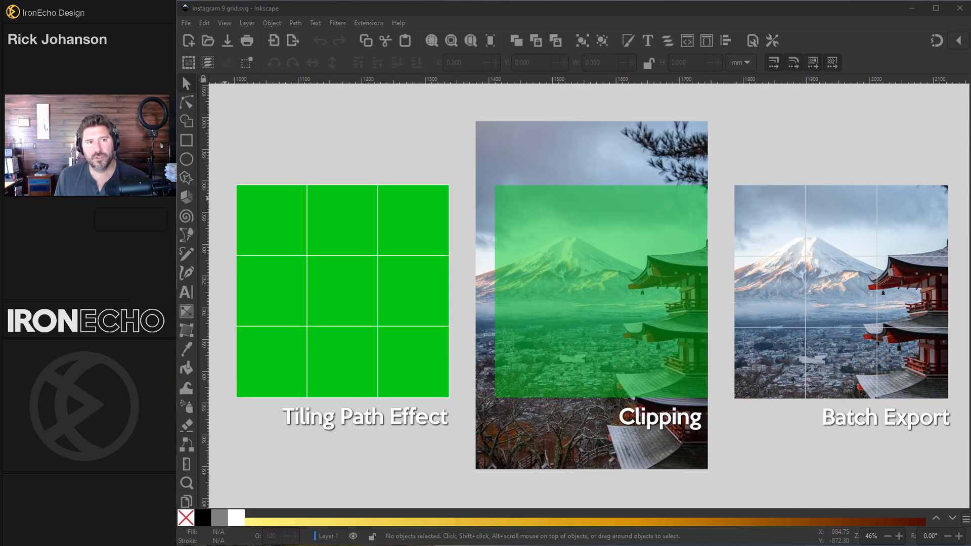
Start a new document and import the Mount Fuji pagoda photo as an embedded image.
{"action": "left_click", "coordinate": [186, 24]}
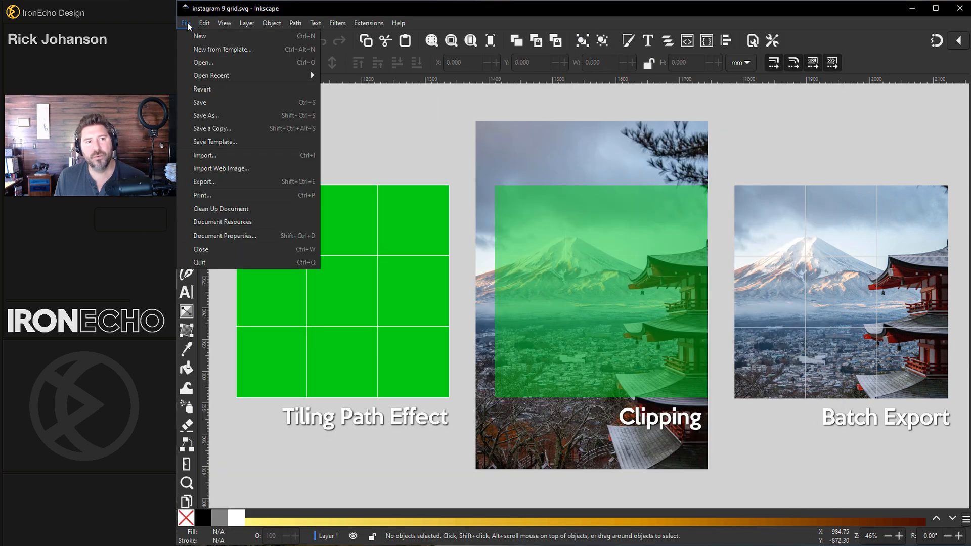
{"action": "left_click", "coordinate": [200, 36]}
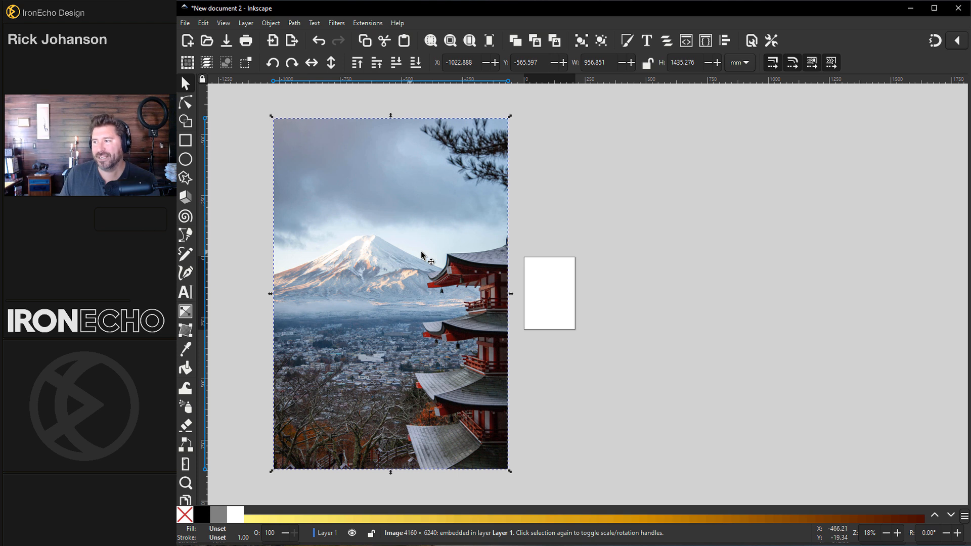
{"action": "mouse_move", "coordinate": [570, 256]}
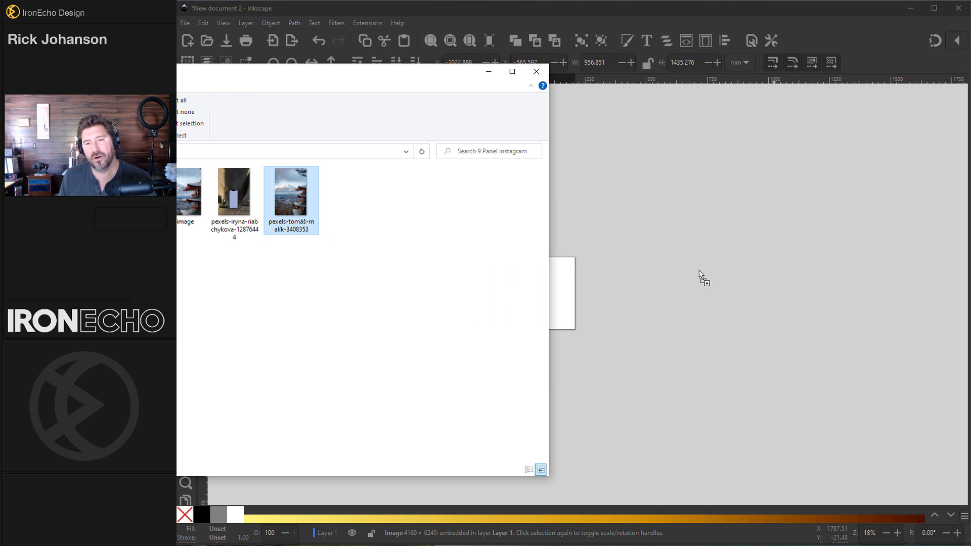
{"action": "double_click", "coordinate": [291, 193]}
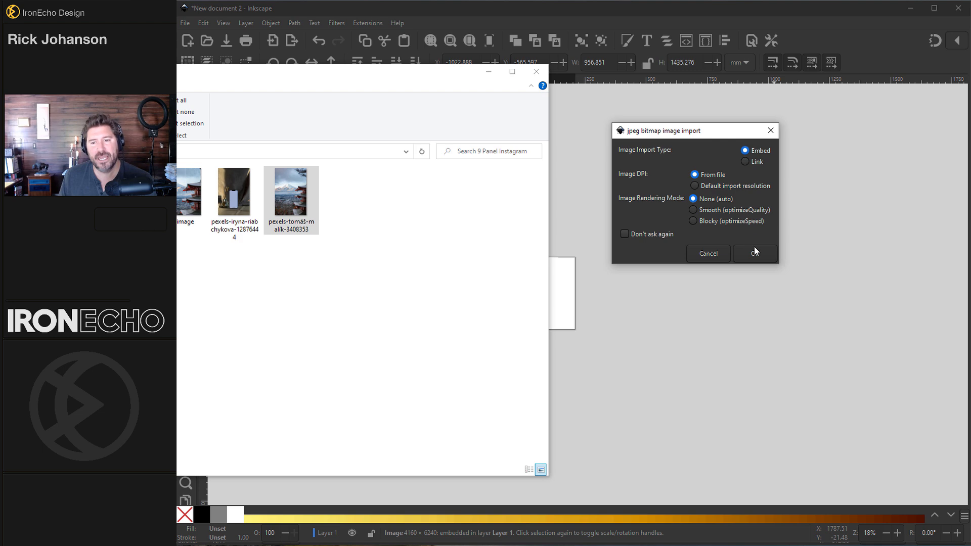
{"action": "left_click", "coordinate": [754, 253]}
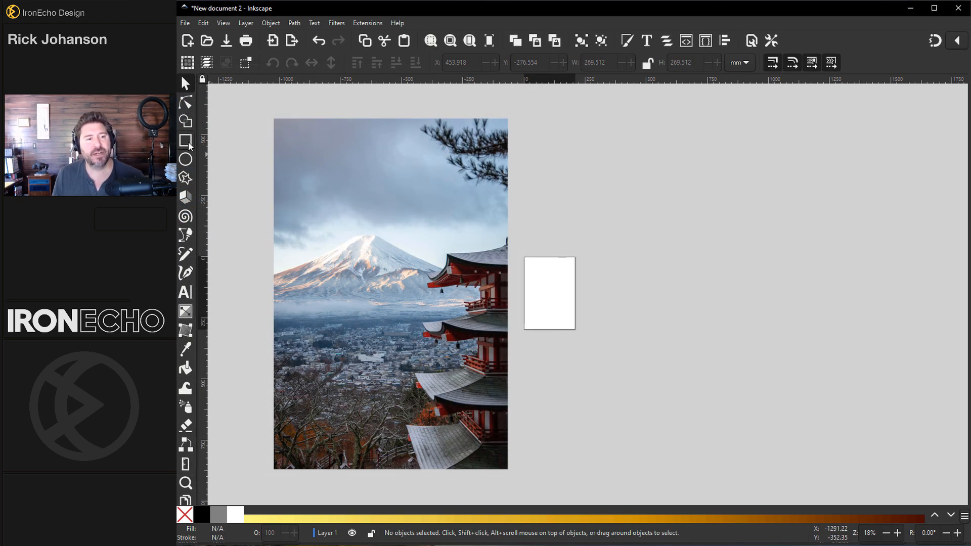
Draw a small square to the right of the photo with the Rectangle tool.
{"action": "left_click", "coordinate": [185, 141]}
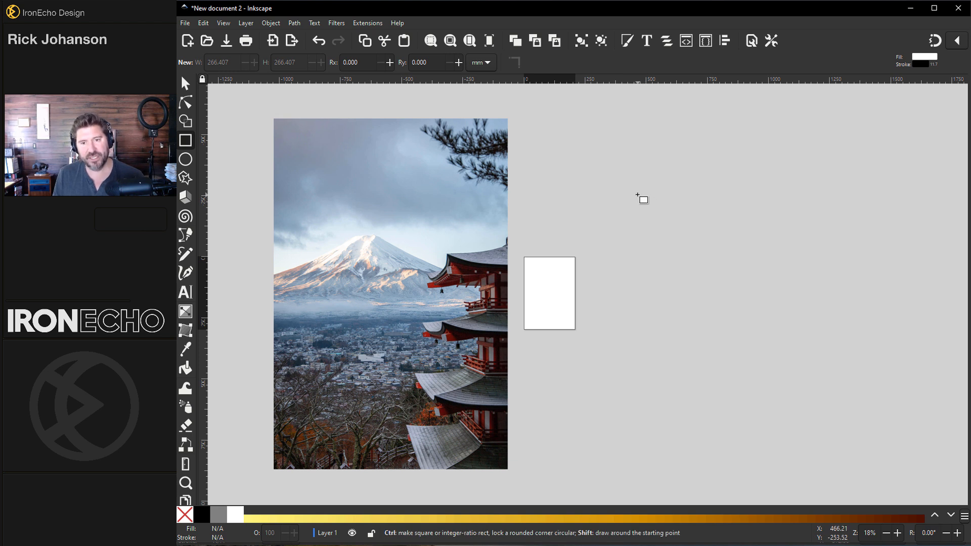
{"action": "left_click_drag", "start_coordinate": [600, 160], "coordinate": [689, 242]}
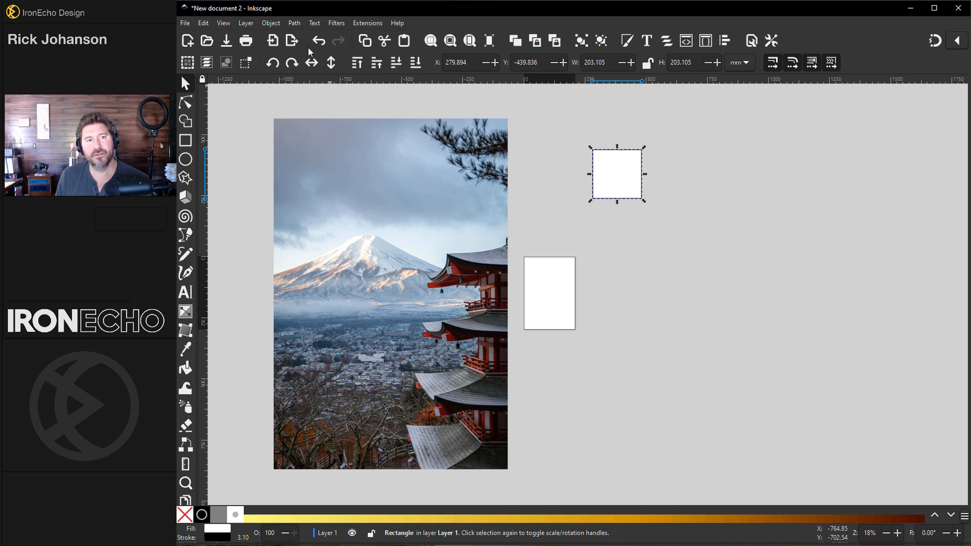
Add a Tiling path effect (3 rows × 3 columns) to the square with Split elements on.
{"action": "left_click", "coordinate": [293, 23]}
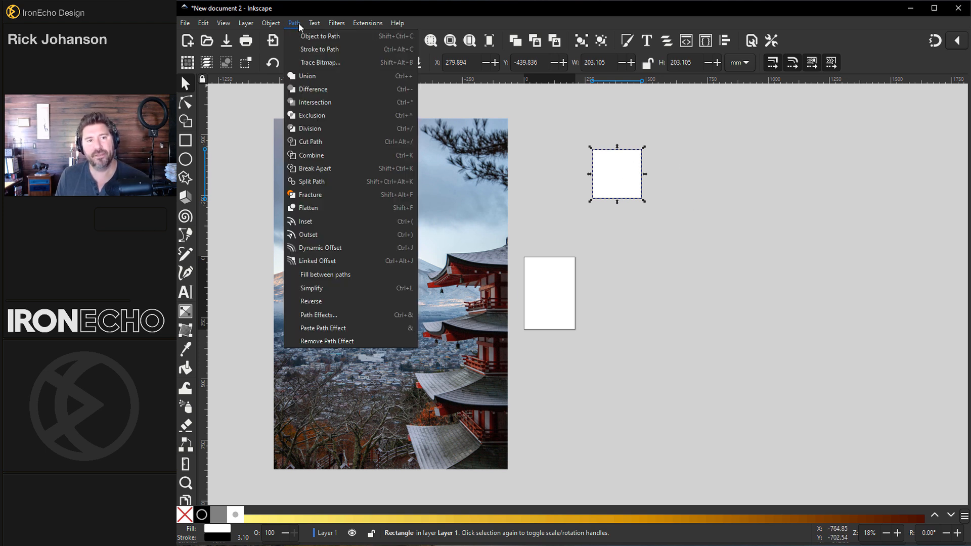
{"action": "left_click", "coordinate": [319, 315]}
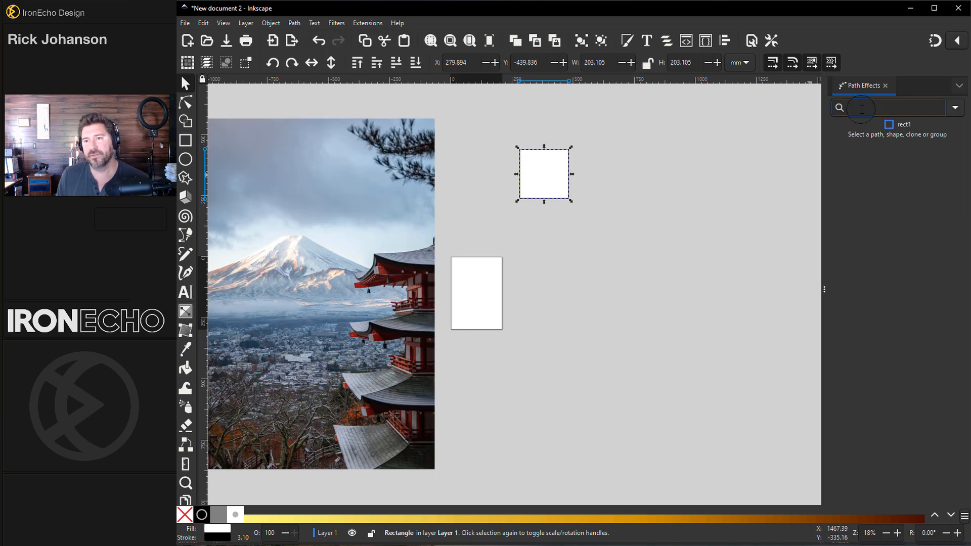
{"action": "type", "text": "ti"}
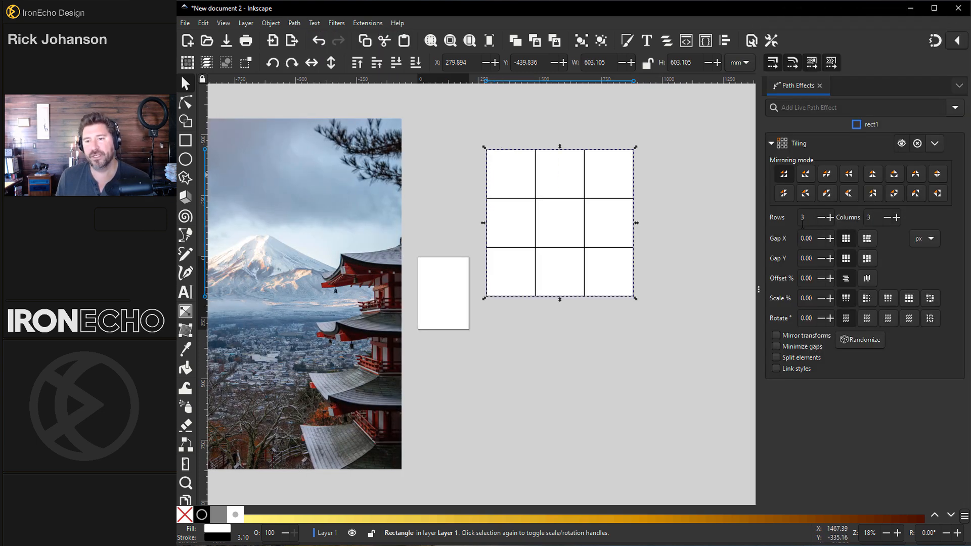
{"action": "mouse_move", "coordinate": [600, 216]}
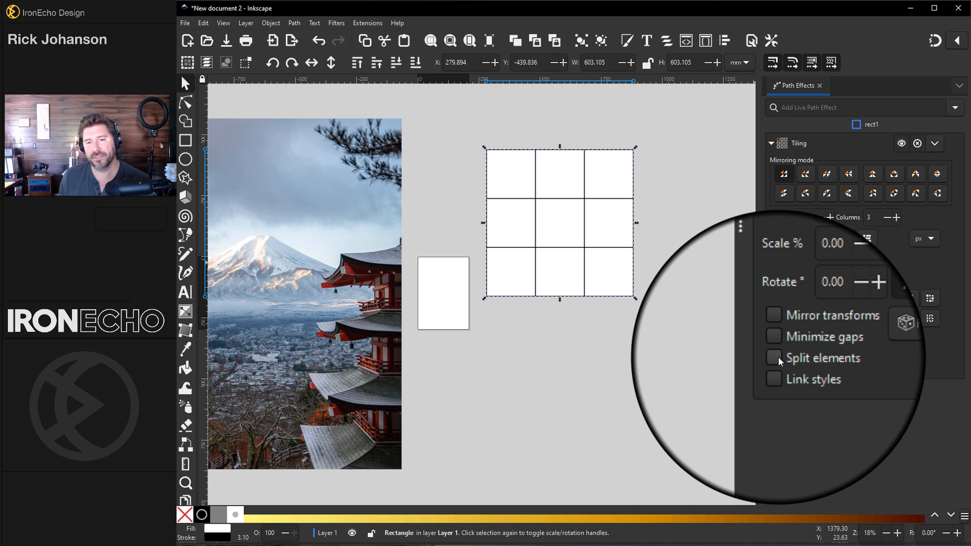
{"action": "left_click", "coordinate": [774, 358]}
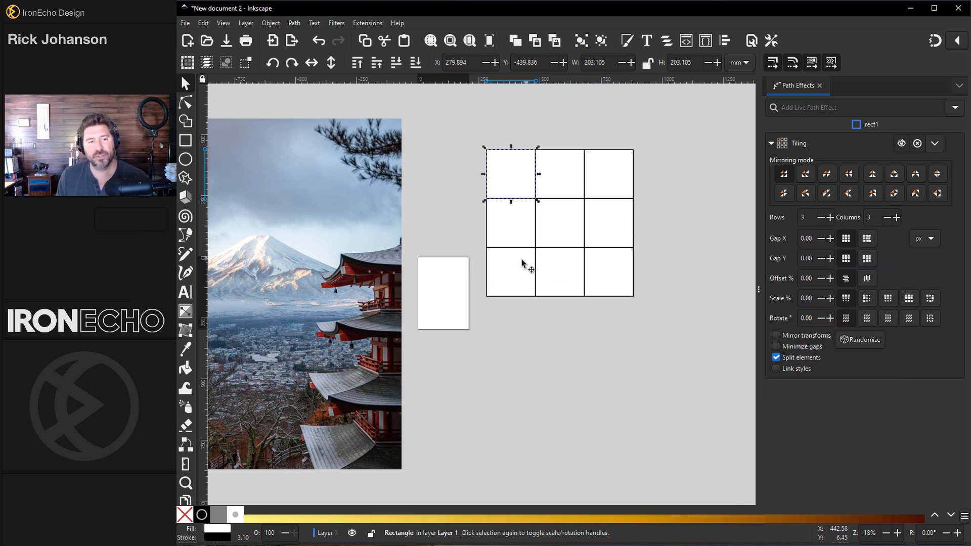
{"action": "mouse_move", "coordinate": [338, 309]}
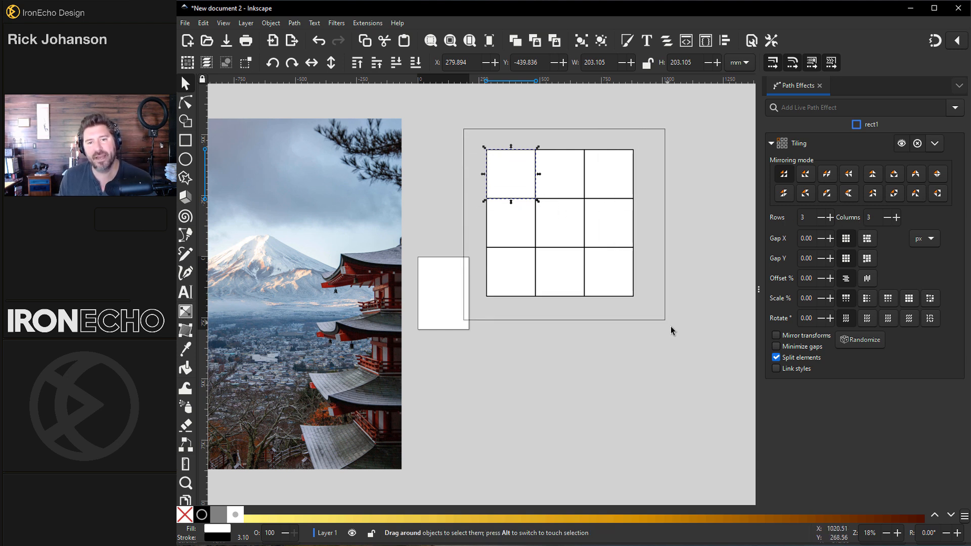
Convert the nine tiled squares to plain paths and bring up their Fill and Stroke settings.
{"action": "left_click", "coordinate": [294, 23]}
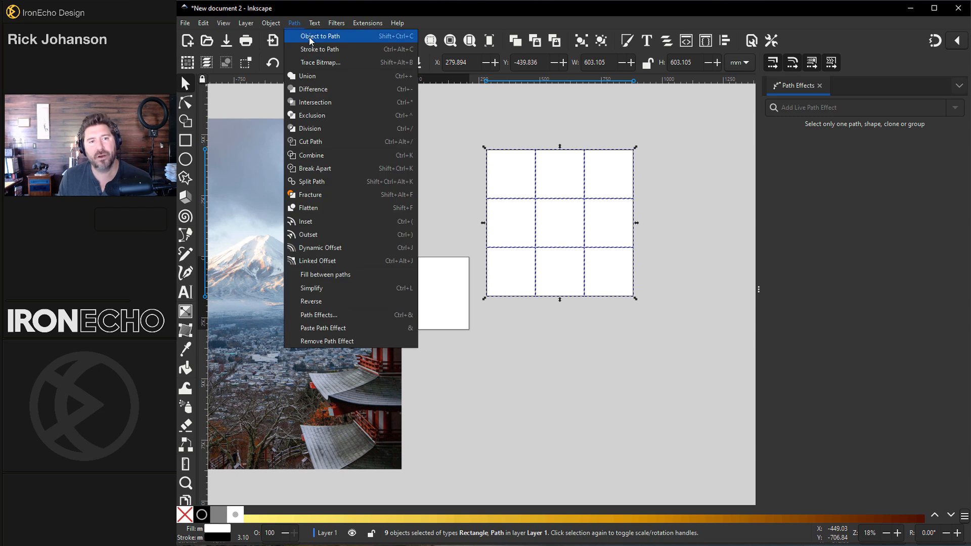
{"action": "left_click", "coordinate": [320, 36]}
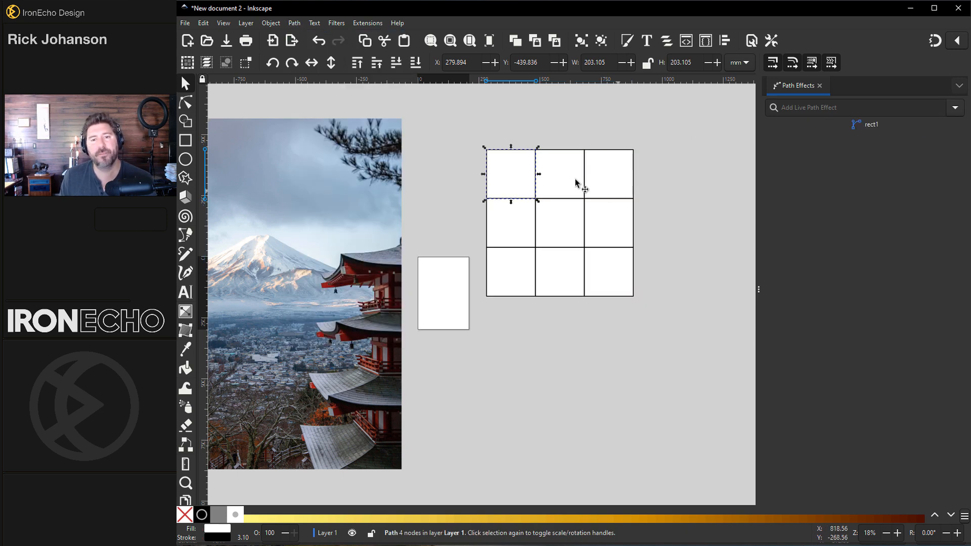
{"action": "left_click", "coordinate": [509, 224]}
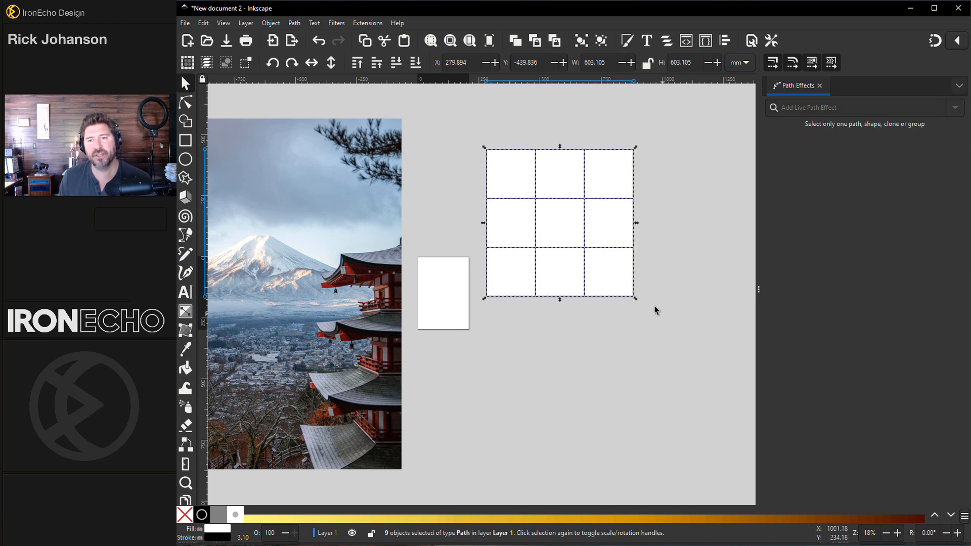
{"action": "left_click", "coordinate": [270, 24]}
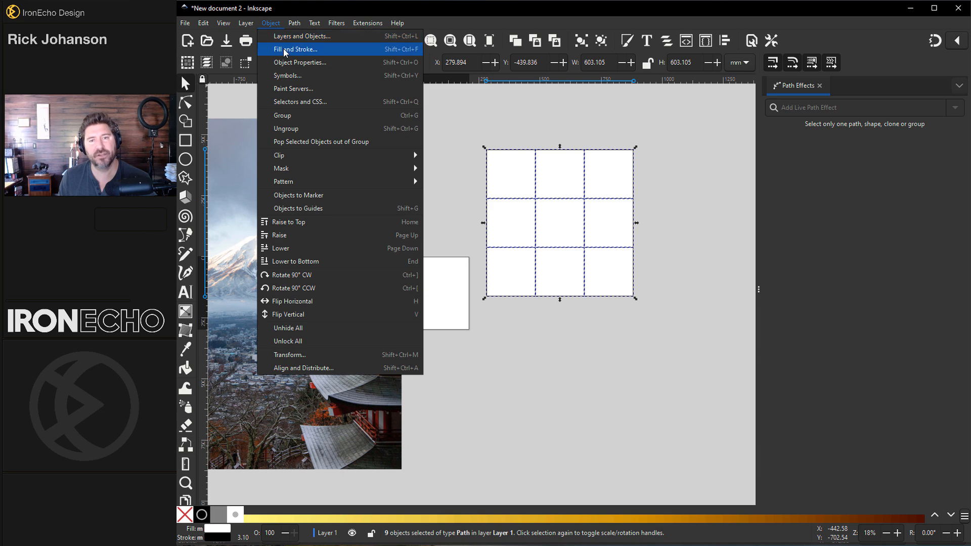
{"action": "left_click", "coordinate": [296, 49]}
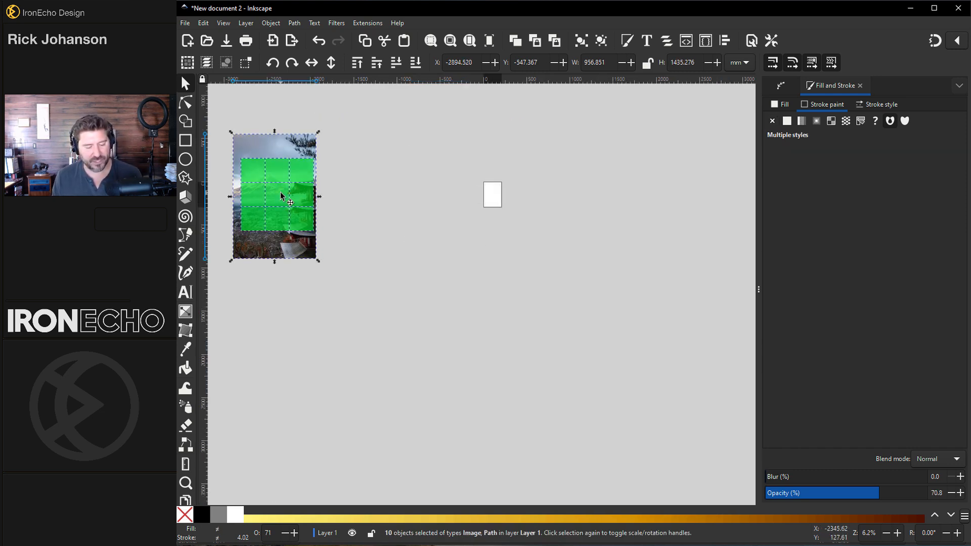
{"action": "mouse_move", "coordinate": [341, 200]}
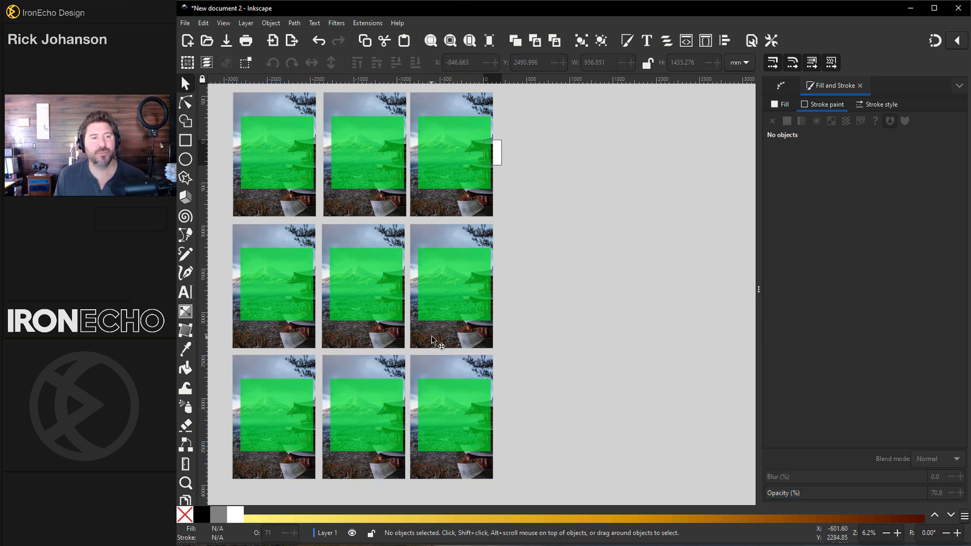
Select the top-left photo copy together with its green square.
{"action": "left_click", "coordinate": [256, 128]}
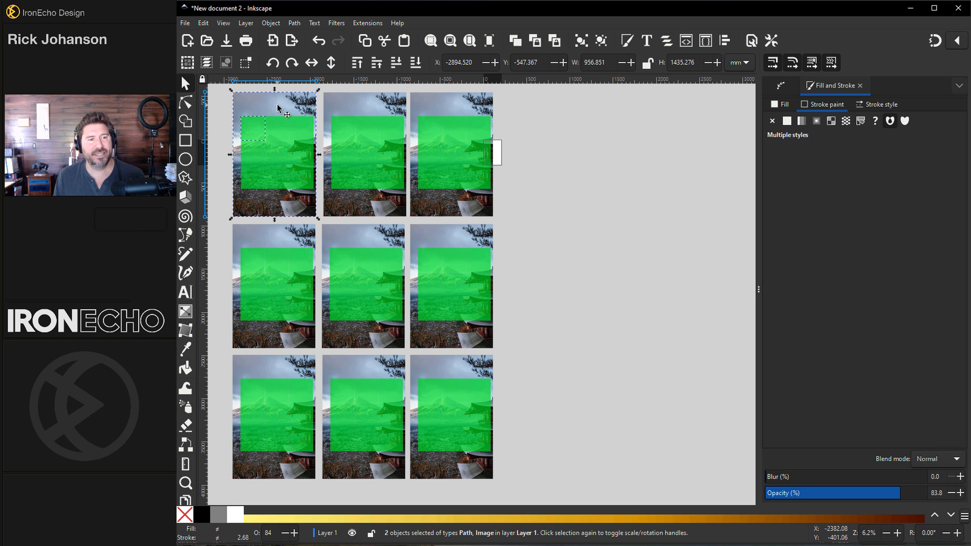
Set Clip on the first and second photo copies so each is cut to its own square.
{"action": "left_click", "coordinate": [270, 23]}
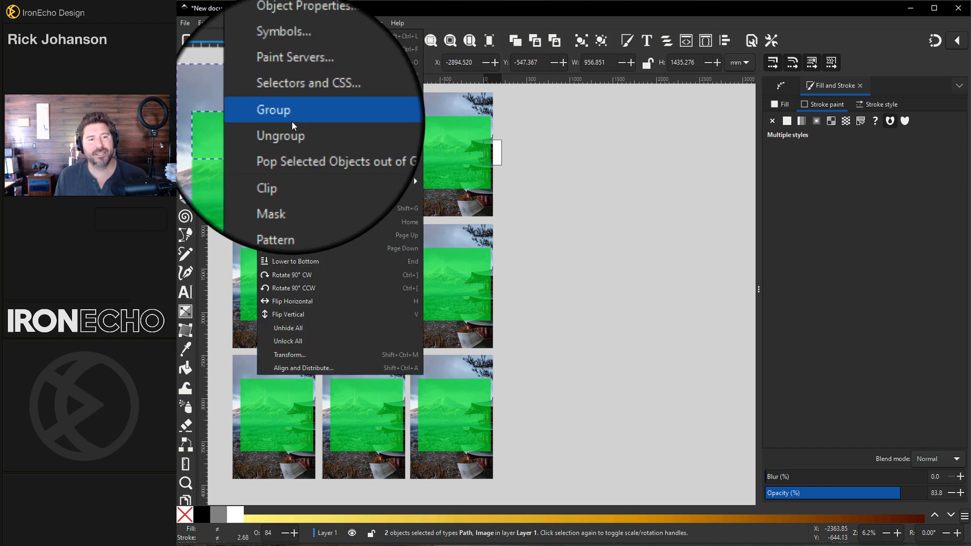
{"action": "mouse_move", "coordinate": [279, 155]}
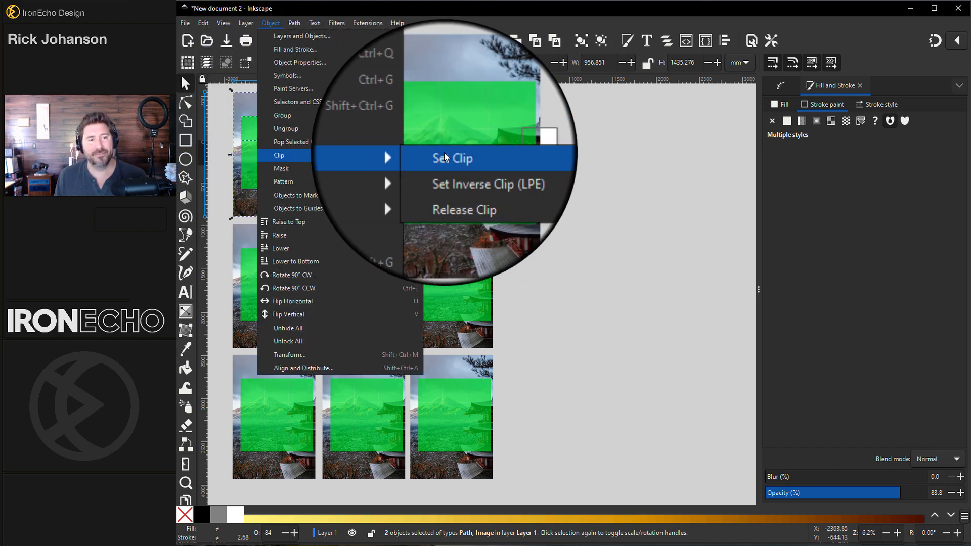
{"action": "left_click", "coordinate": [452, 157]}
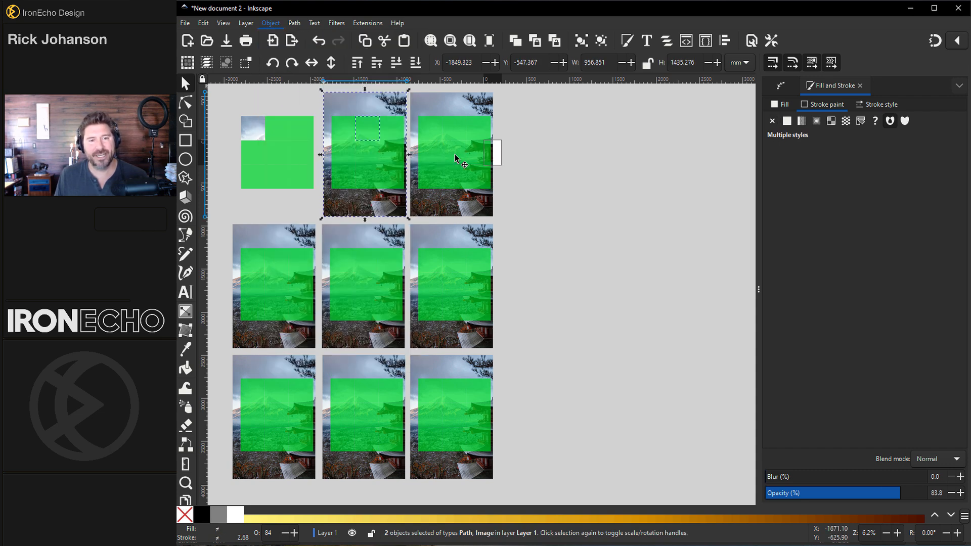
{"action": "left_click", "coordinate": [270, 23]}
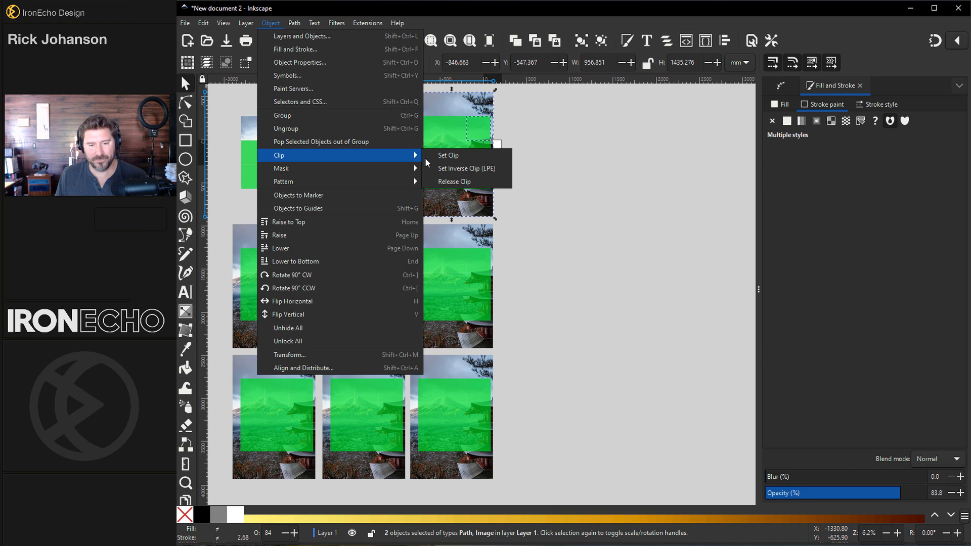
{"action": "left_click", "coordinate": [447, 156]}
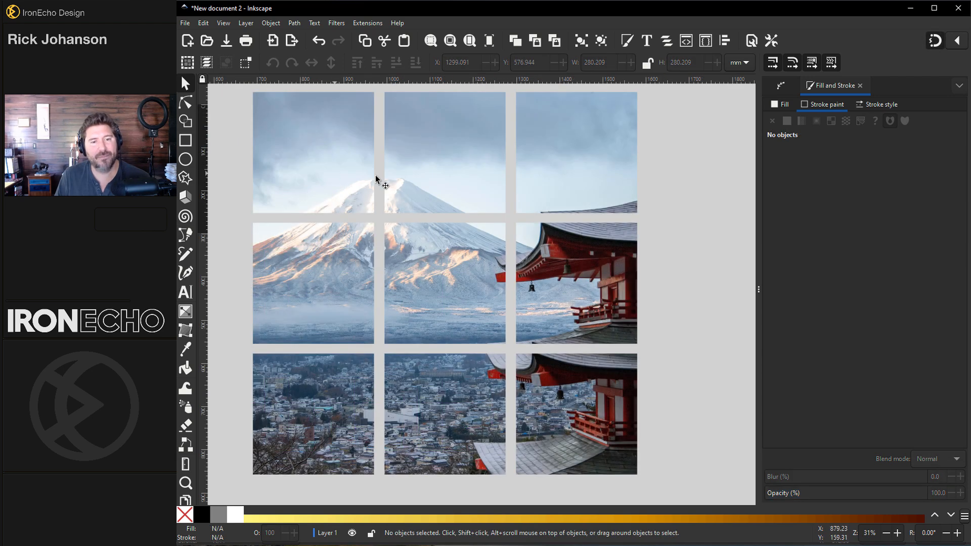
{"action": "mouse_move", "coordinate": [673, 364]}
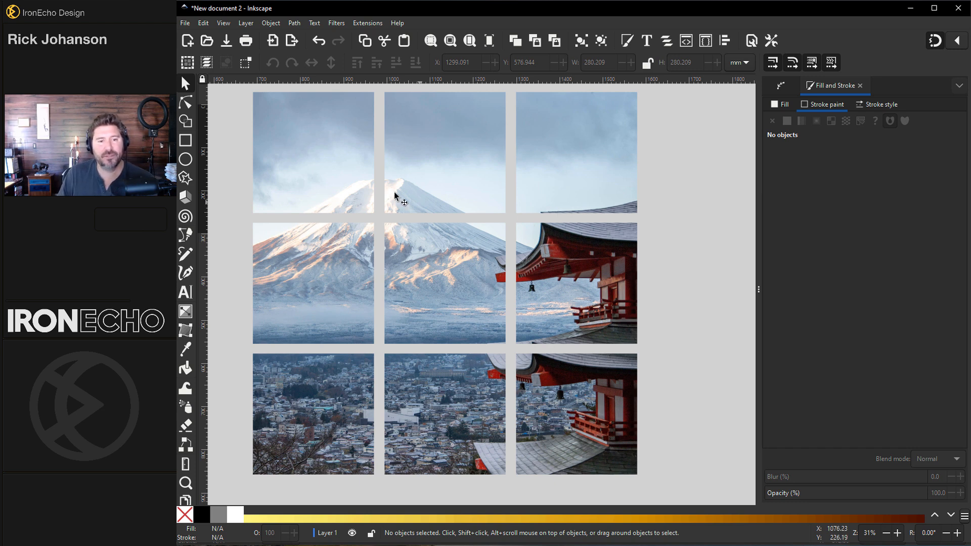
{"action": "mouse_move", "coordinate": [517, 160]}
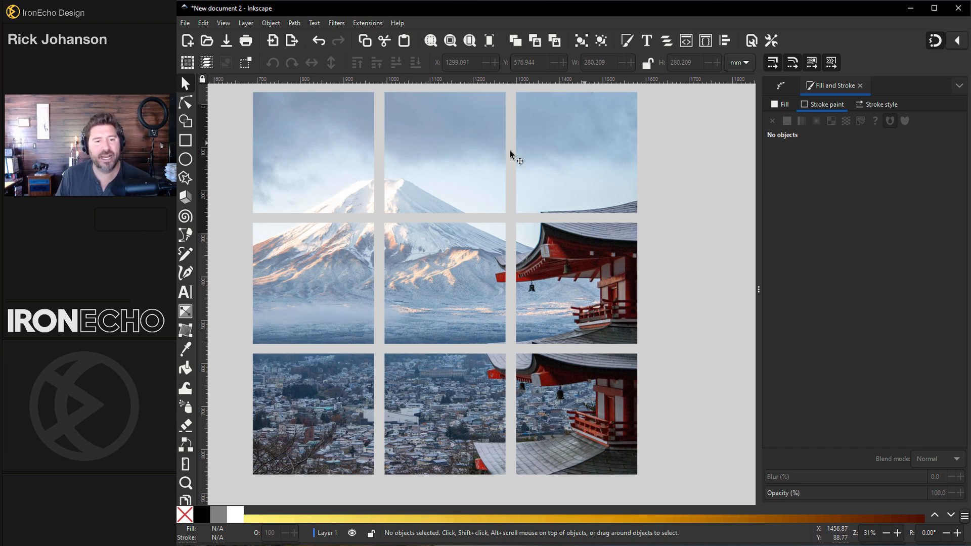
{"action": "mouse_move", "coordinate": [567, 354]}
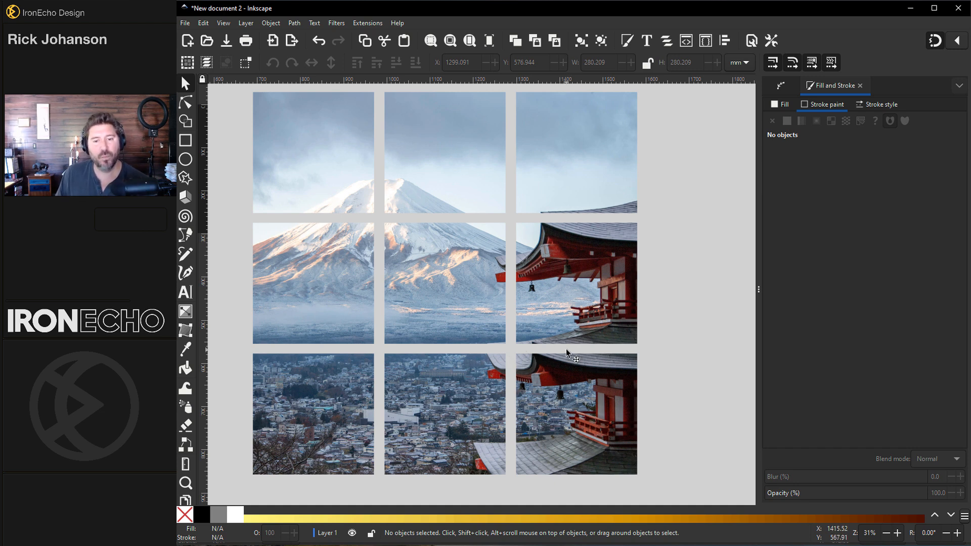
{"action": "mouse_move", "coordinate": [443, 176]}
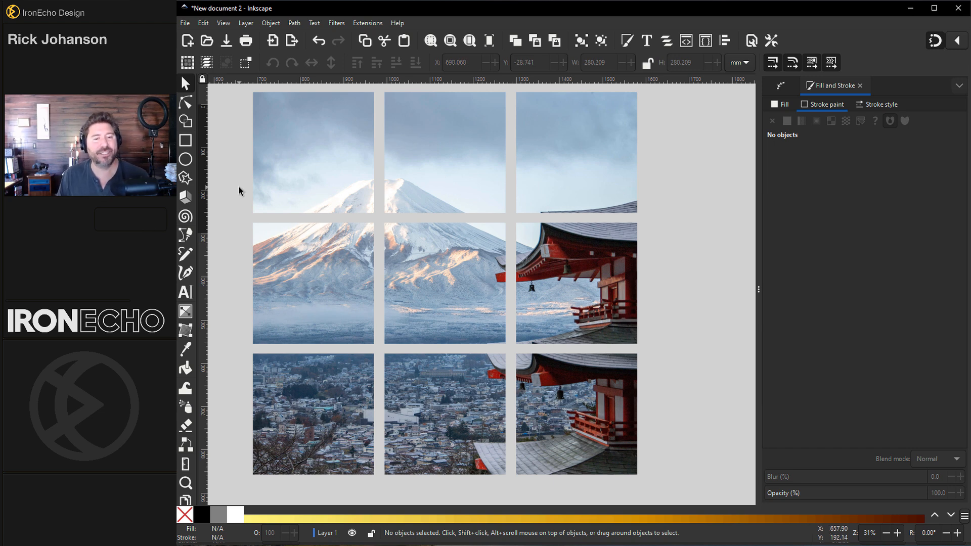
{"action": "mouse_move", "coordinate": [564, 396]}
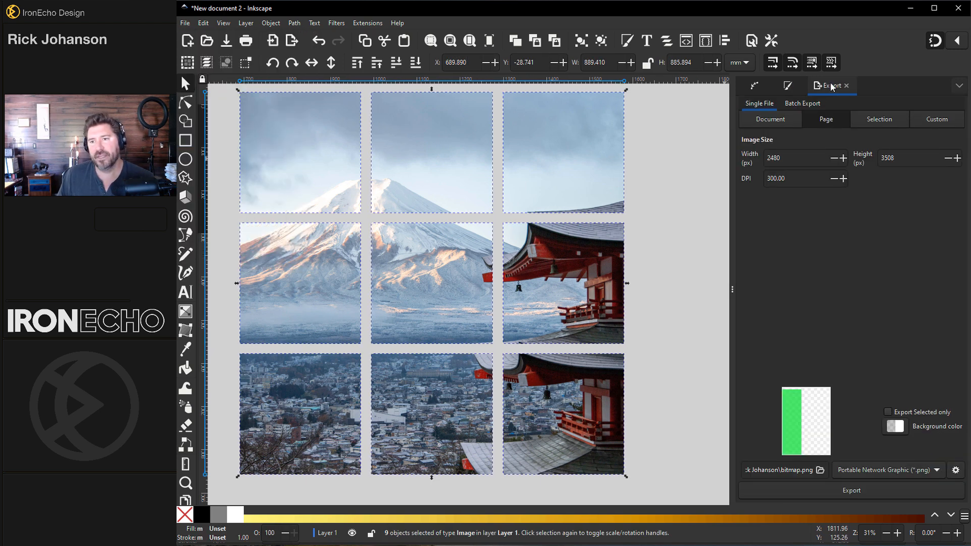
Switch the Export dialog to Batch Export of the selection and begin choosing the save folder.
{"action": "left_click", "coordinate": [802, 103]}
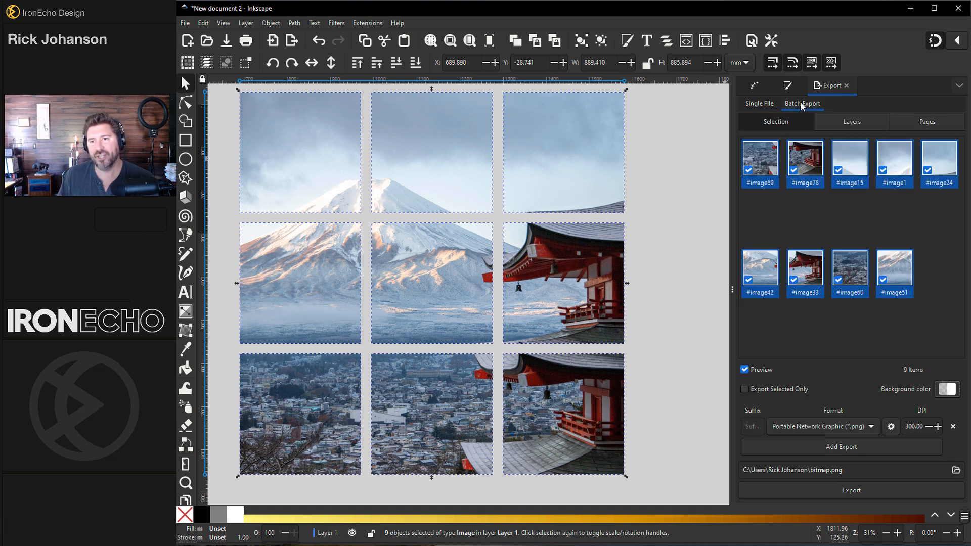
{"action": "mouse_move", "coordinate": [775, 121]}
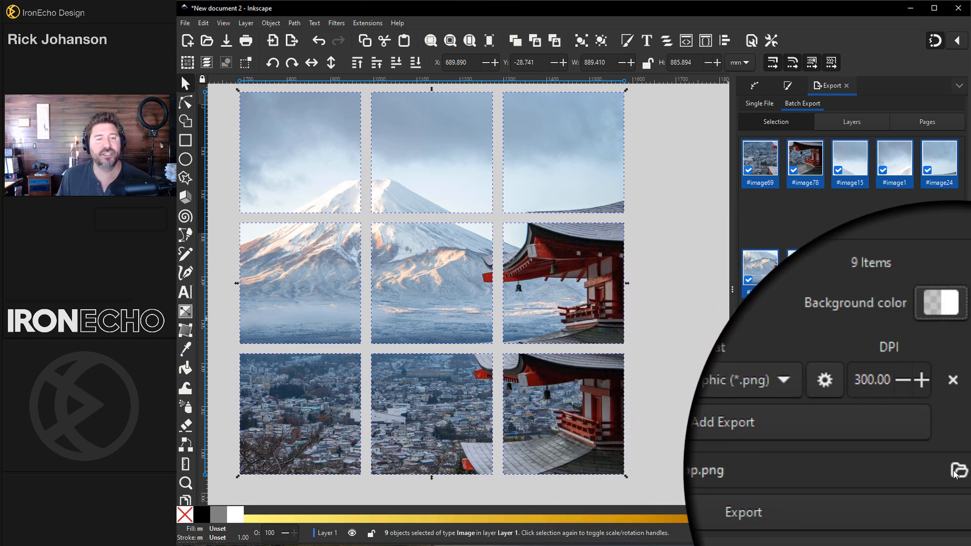
{"action": "left_click", "coordinate": [959, 470]}
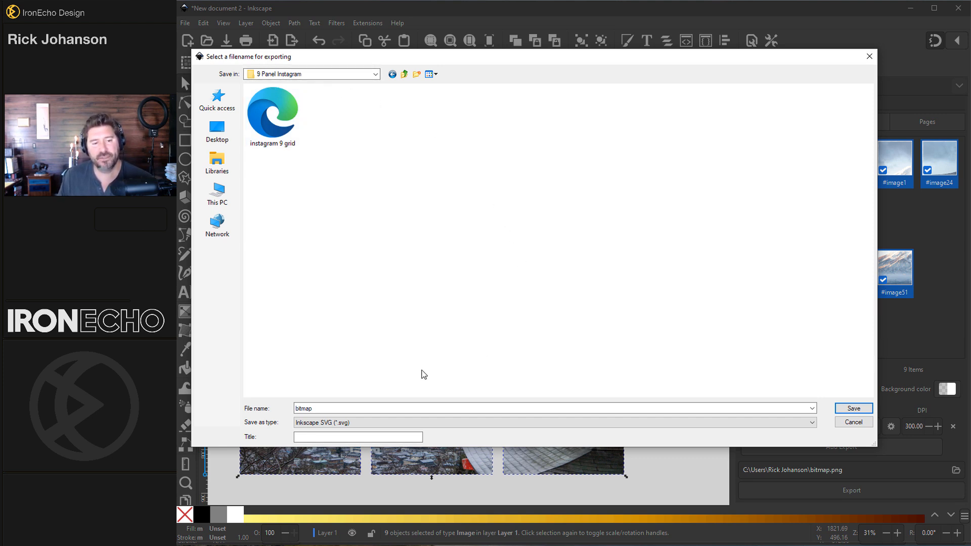
Save the batch export as mount_fuji PNG files into the 9 Panel Instagram folder.
{"action": "left_click", "coordinate": [553, 423]}
{"action": "type", "text": "mount_fuji"}
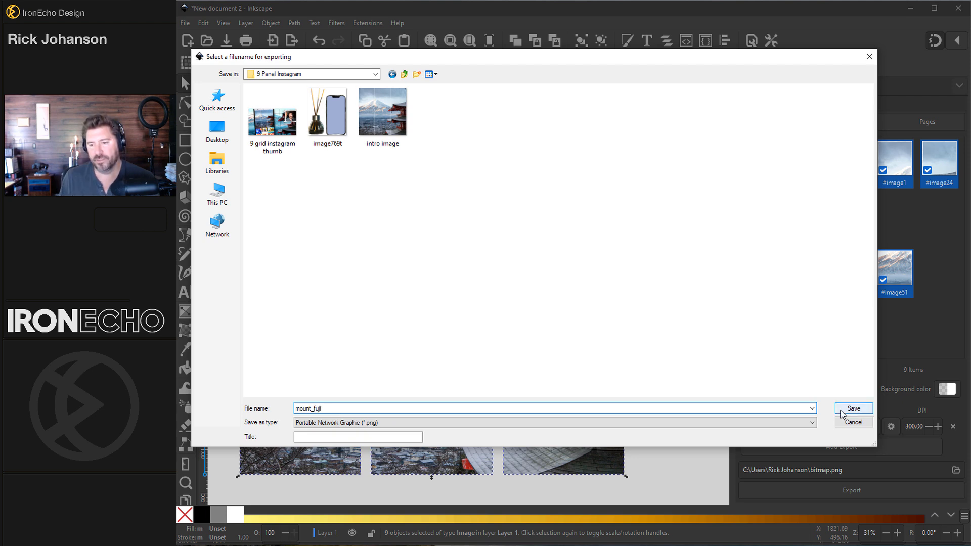
{"action": "left_click", "coordinate": [852, 410]}
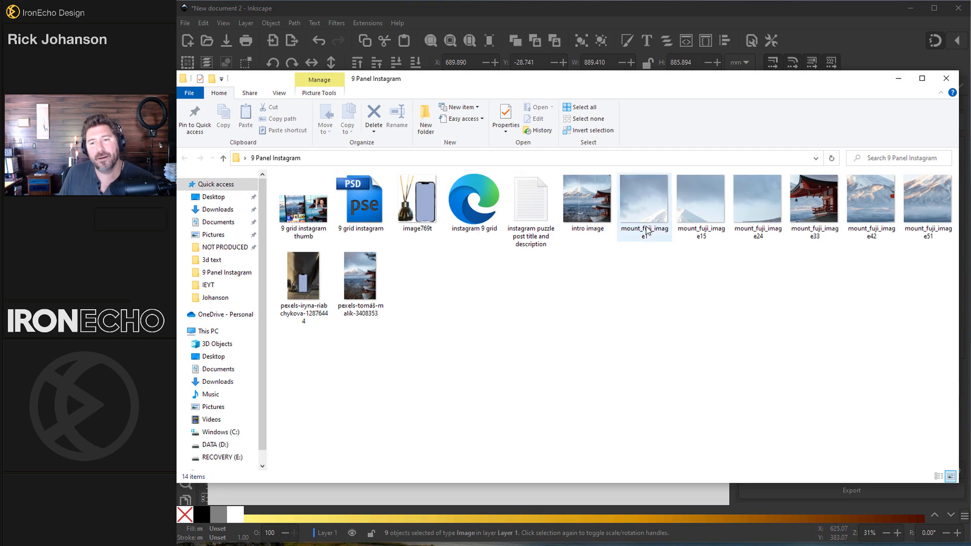
{"action": "mouse_move", "coordinate": [860, 222]}
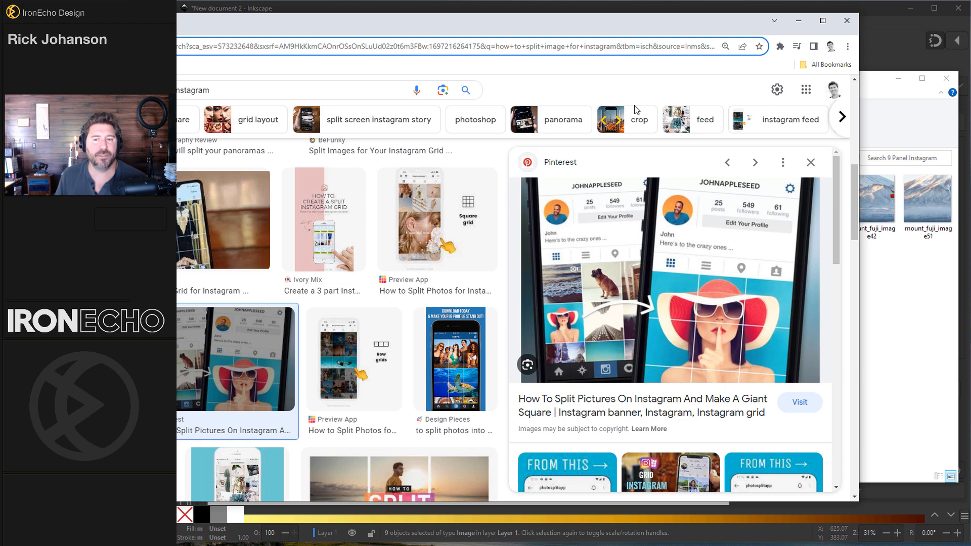
{"action": "mouse_move", "coordinate": [755, 385]}
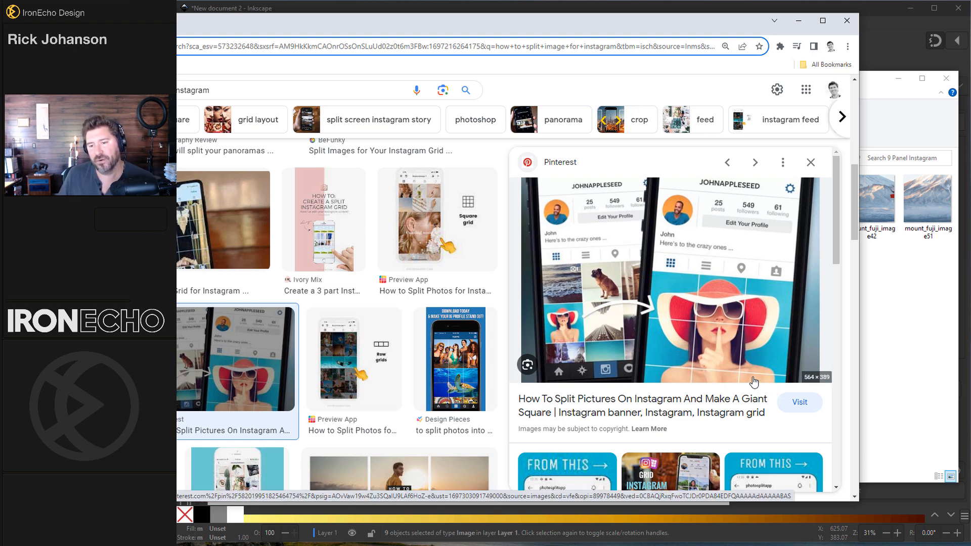
{"action": "mouse_move", "coordinate": [757, 329]}
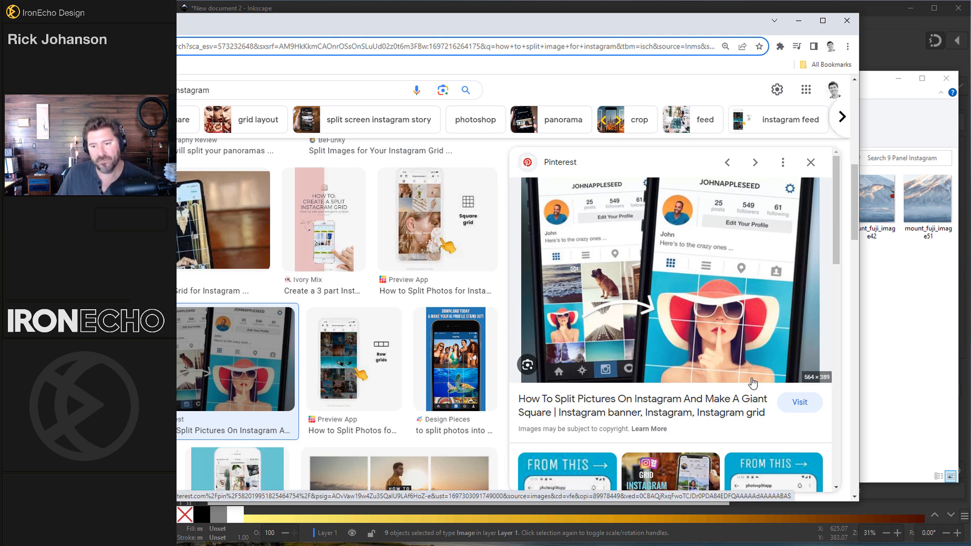
{"action": "mouse_move", "coordinate": [676, 382]}
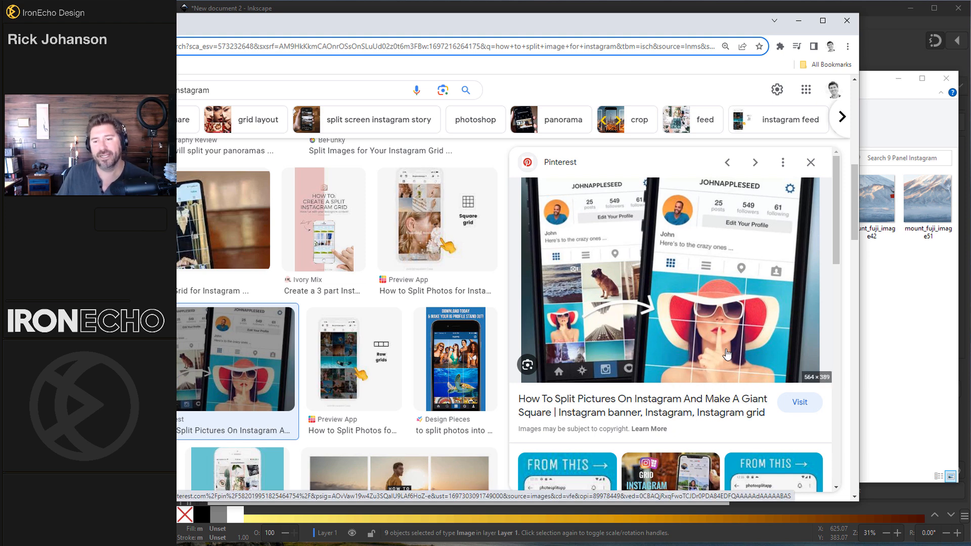
{"action": "mouse_move", "coordinate": [667, 305]}
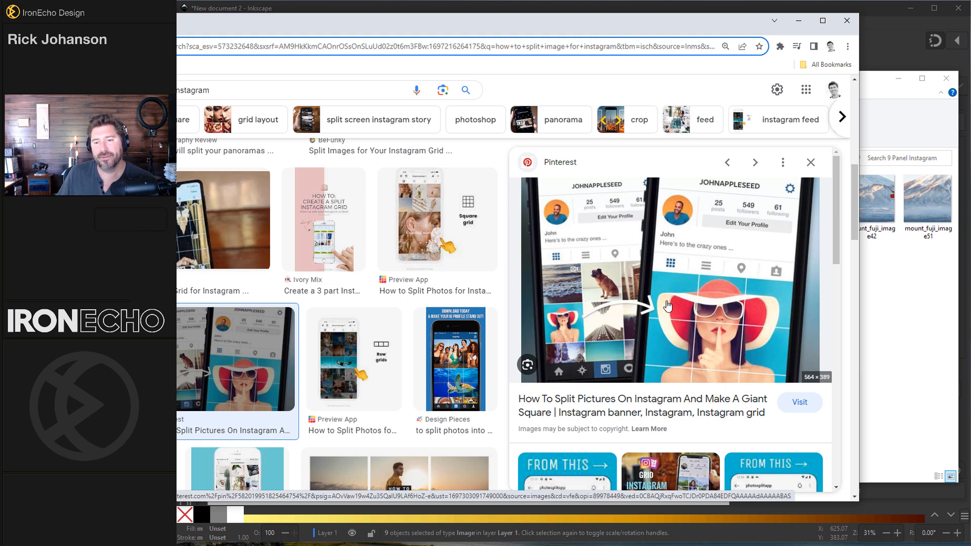